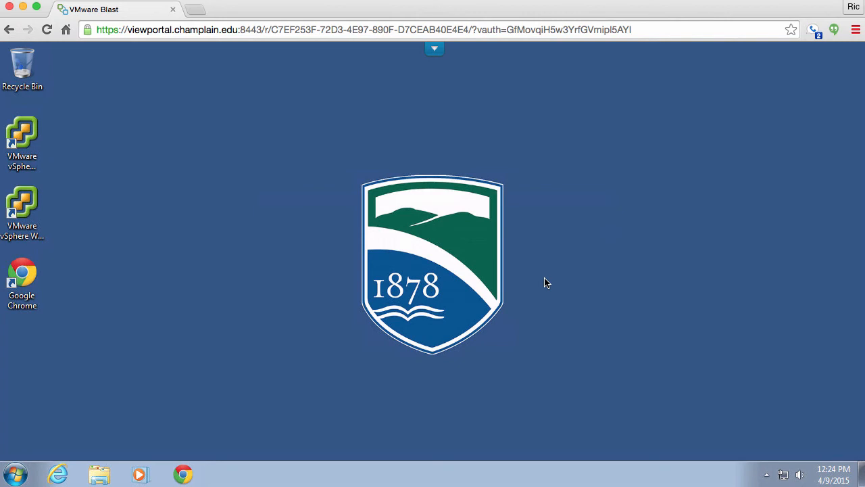
{"action": "mouse_move", "coordinate": [30, 425]}
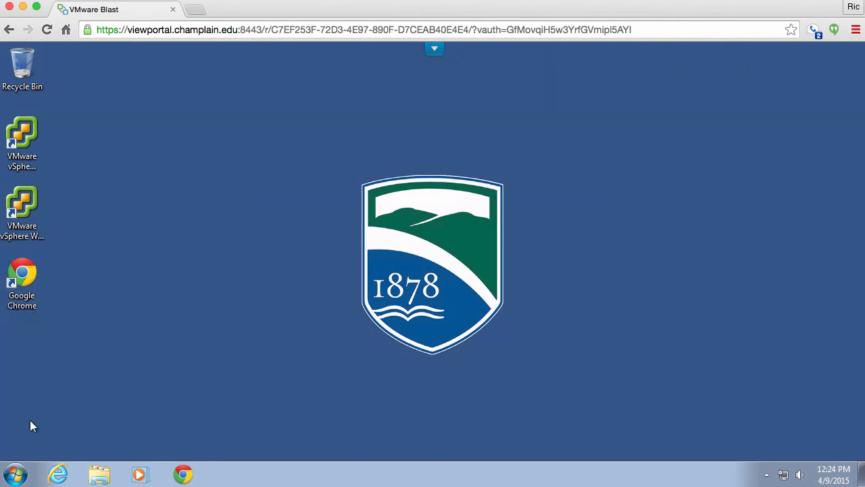
Step: Search the Start menu for cmd
{"action": "left_click", "coordinate": [14, 473]}
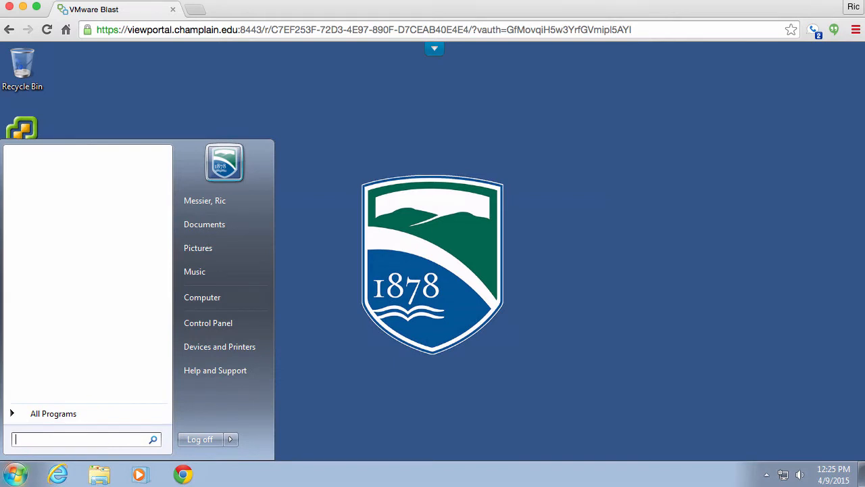
{"action": "type", "text": "cmd"}
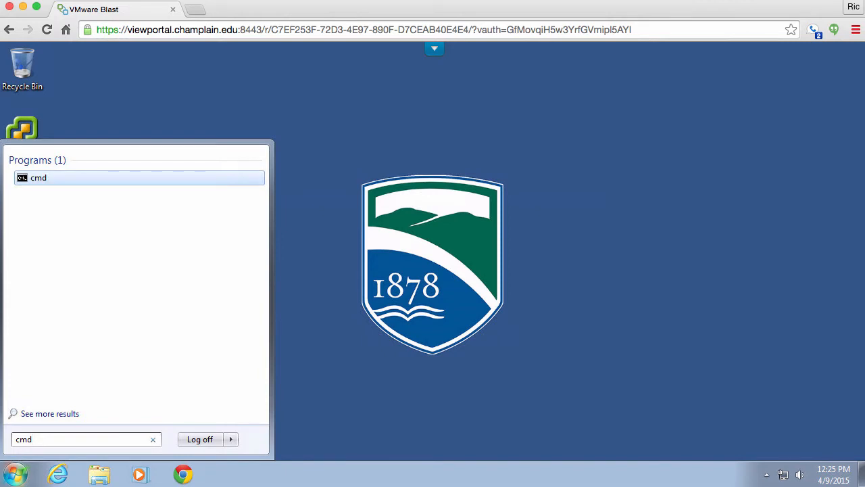
Step: Launch cmd and set the console font to Consolas, size 20
{"action": "left_click", "coordinate": [39, 177]}
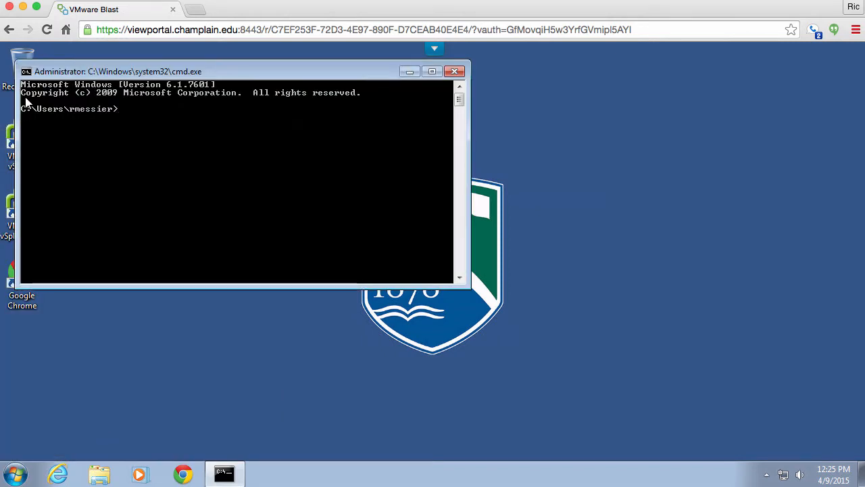
{"action": "left_click", "coordinate": [26, 72]}
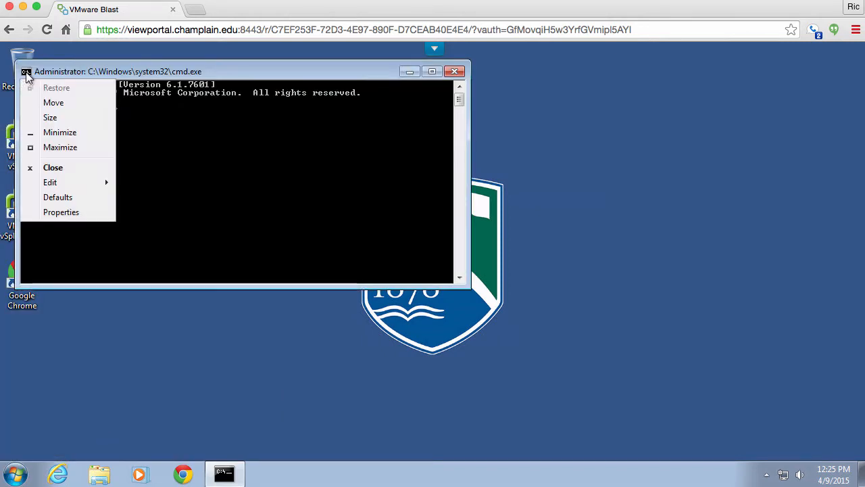
{"action": "left_click", "coordinate": [61, 211]}
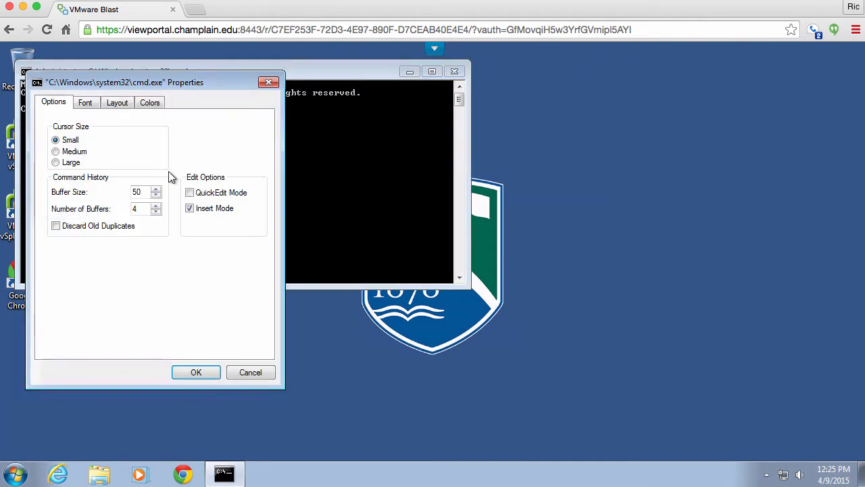
{"action": "left_click", "coordinate": [86, 102]}
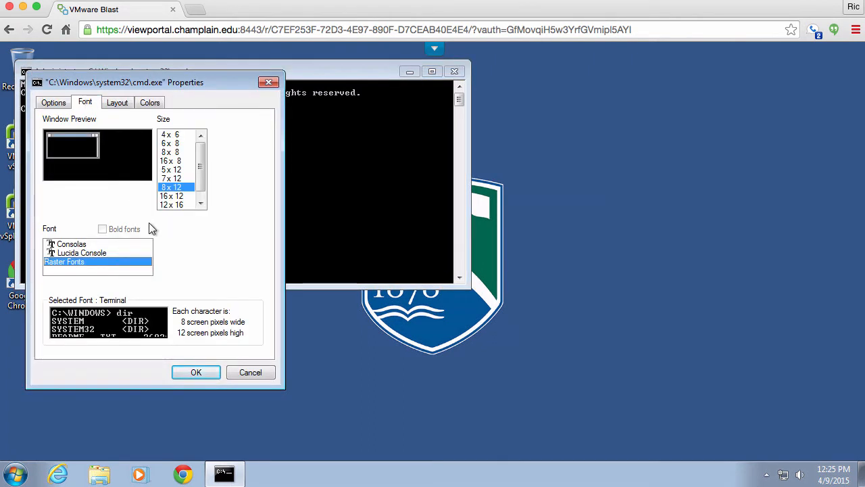
{"action": "left_click", "coordinate": [71, 244]}
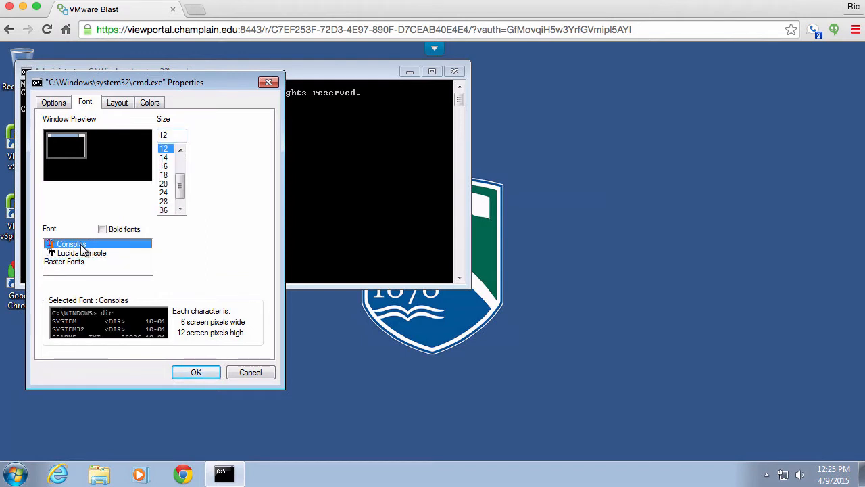
{"action": "mouse_move", "coordinate": [166, 188]}
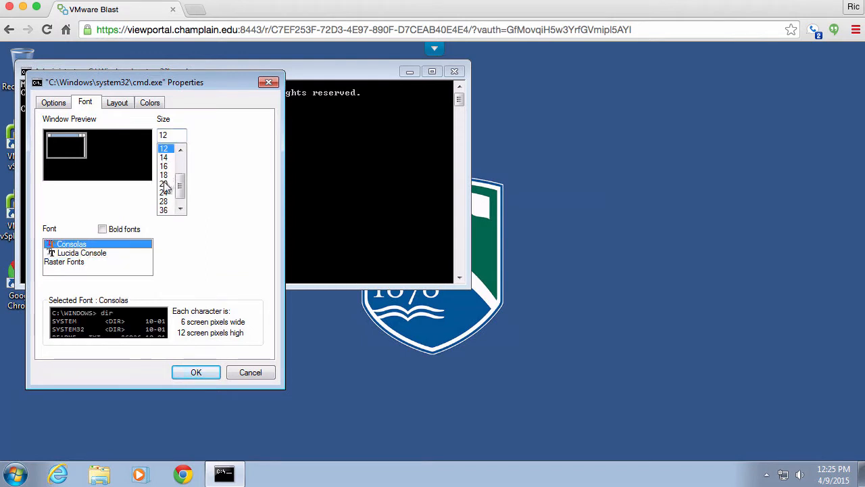
{"action": "left_click", "coordinate": [164, 183]}
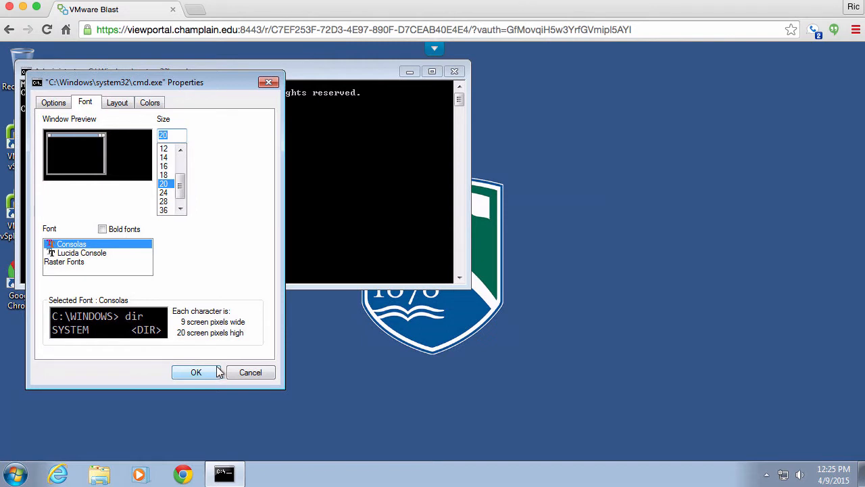
{"action": "left_click", "coordinate": [196, 371]}
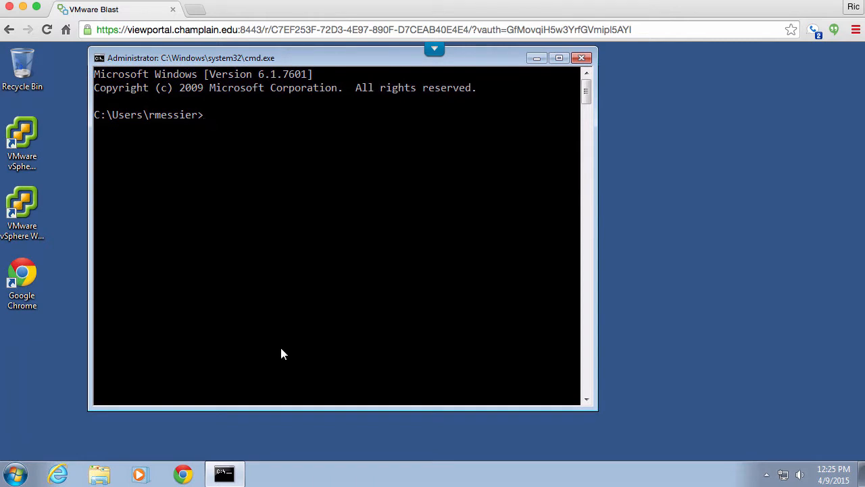
Step: Switch to drive S:, change into CFDI340, and list its contents
{"action": "type", "text": "s:"}
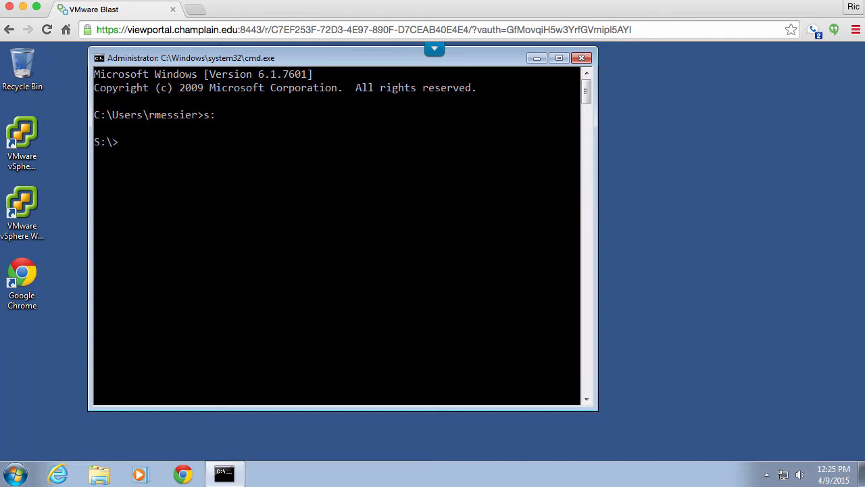
{"action": "type", "text": "cd cf"}
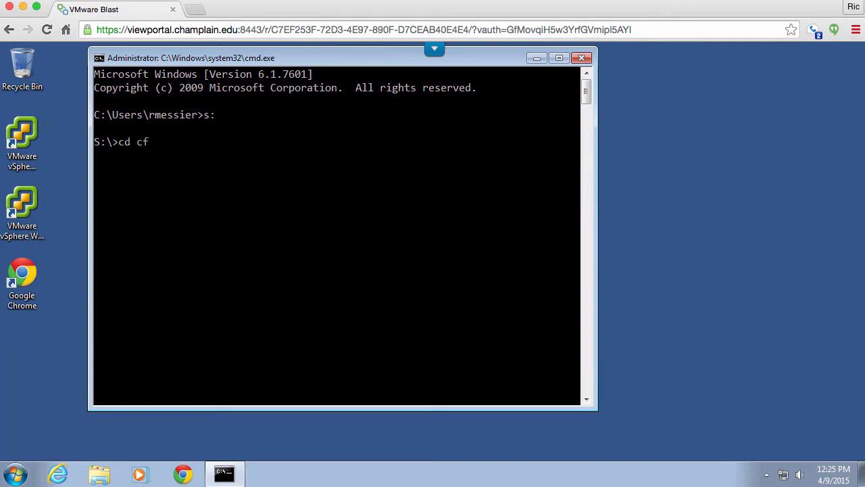
{"action": "type", "text": "di340"}
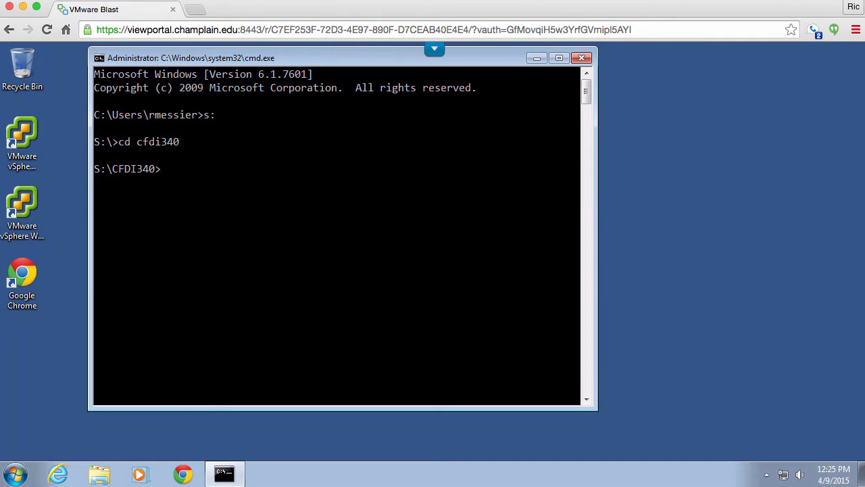
{"action": "type", "text": "dir"}
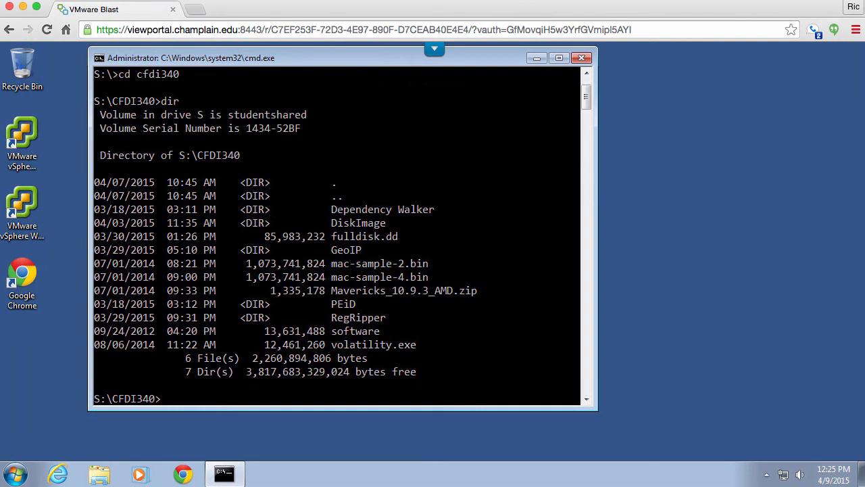
{"action": "mouse_move", "coordinate": [336, 350]}
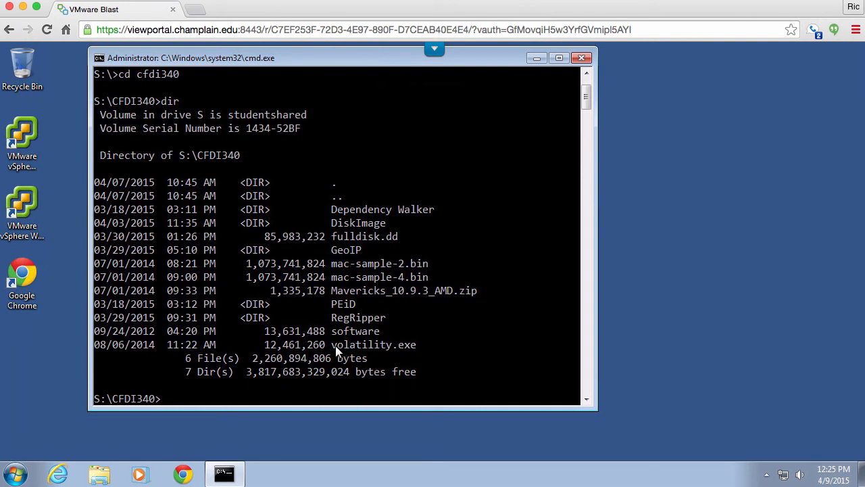
Step: Enter volatility.exe at the S:\CFDI340 prompt
{"action": "type", "text": "vo9"}
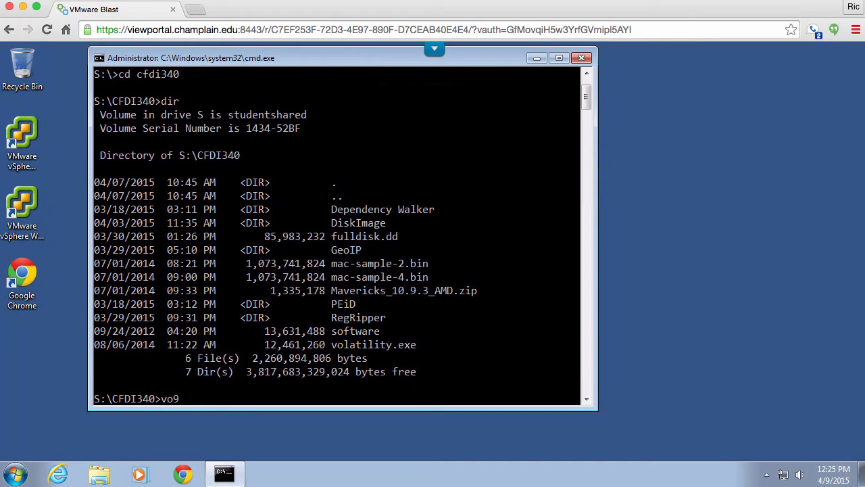
{"action": "type", "text": "volatility.exe"}
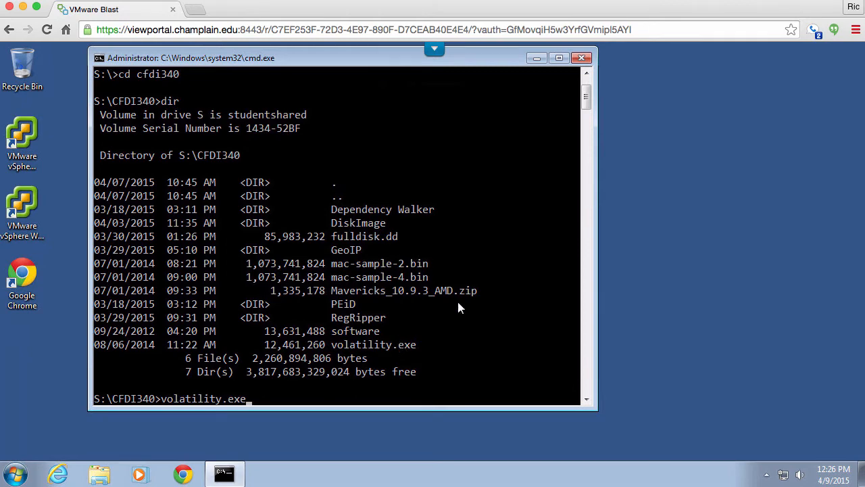
{"action": "mouse_move", "coordinate": [404, 302]}
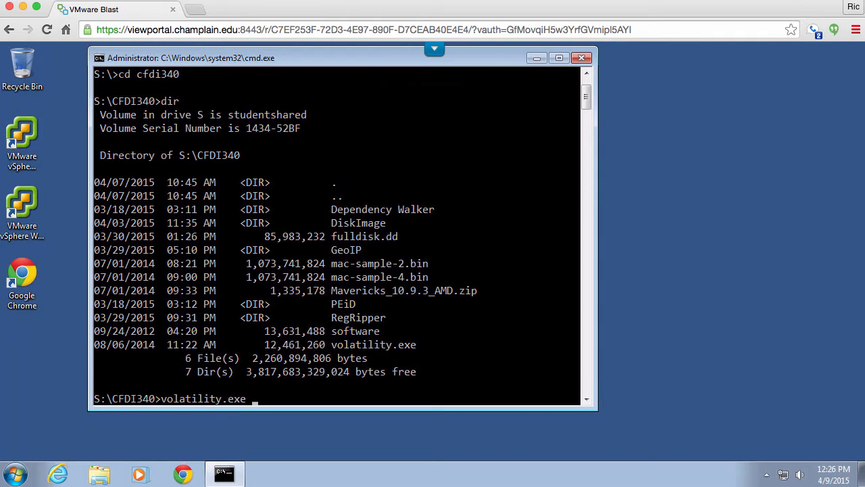
{"action": "mouse_move", "coordinate": [406, 341]}
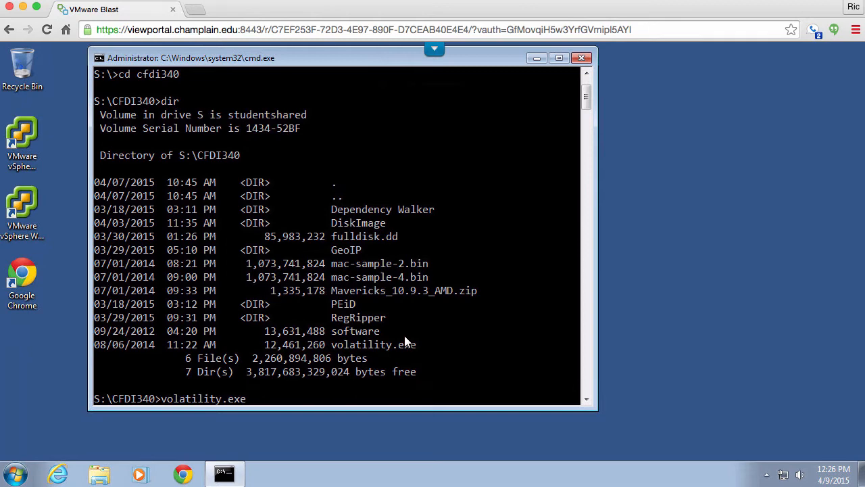
Step: Add --plugins=. and begin the MacMavericks_10_9_3 profile option
{"action": "type", "text": "--"}
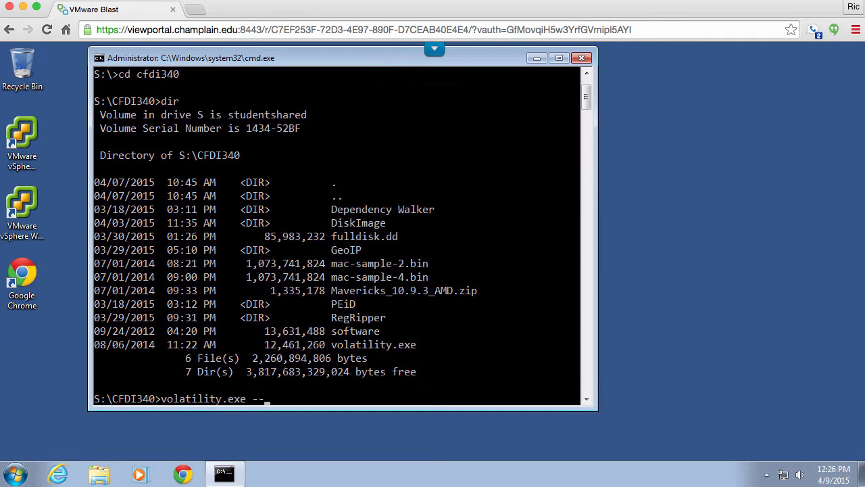
{"action": "type", "text": "plugins"}
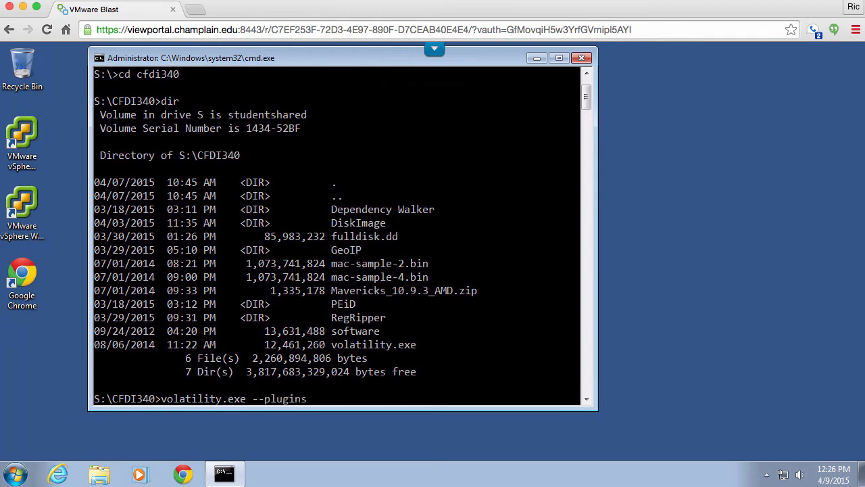
{"action": "type", "text": "=."}
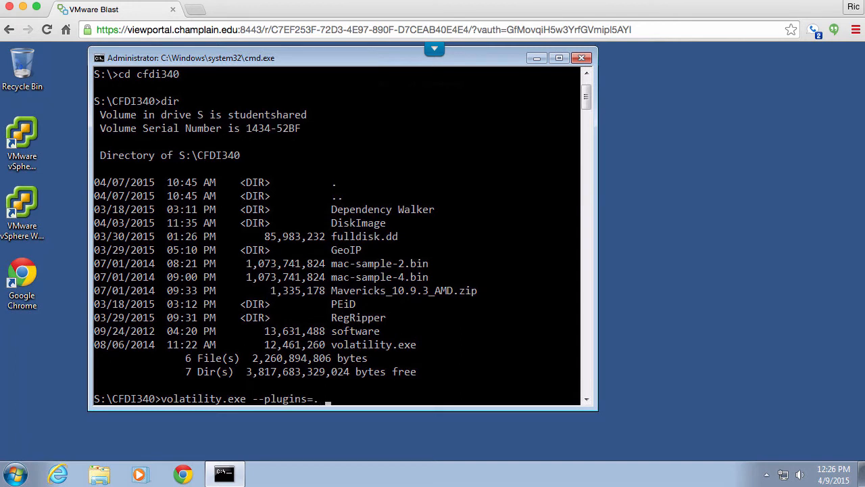
{"action": "type", "text": "--"}
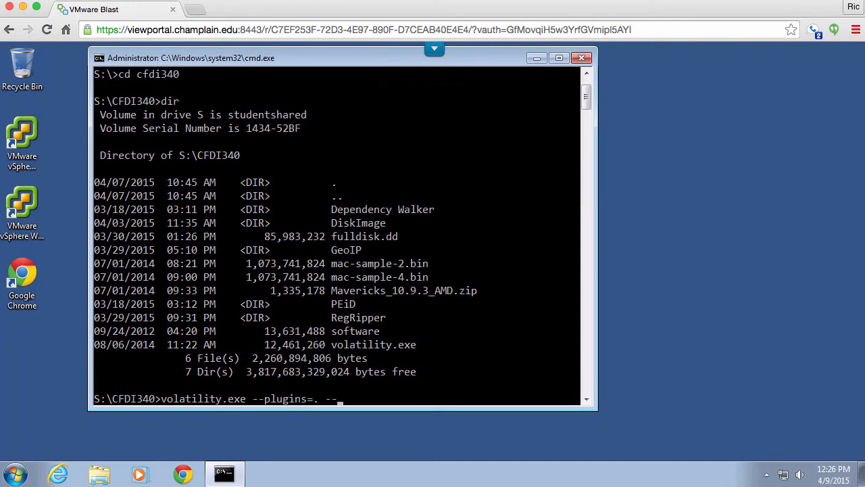
{"action": "type", "text": "prf"}
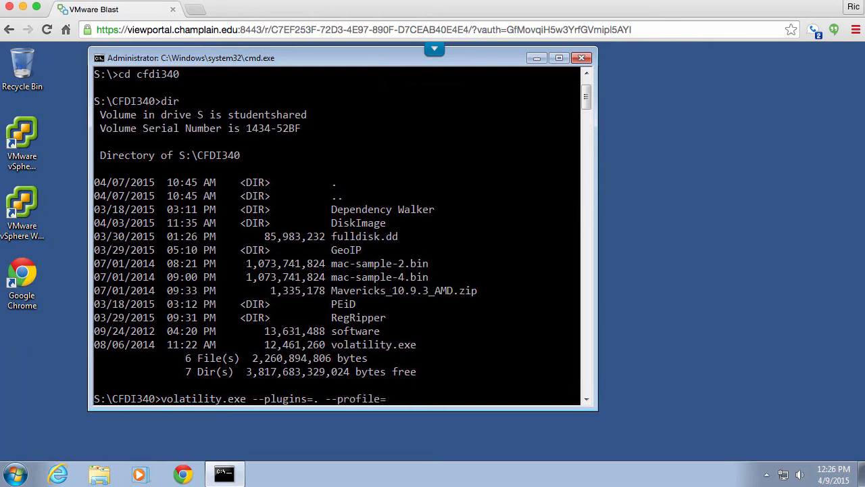
{"action": "type", "text": "MacM"}
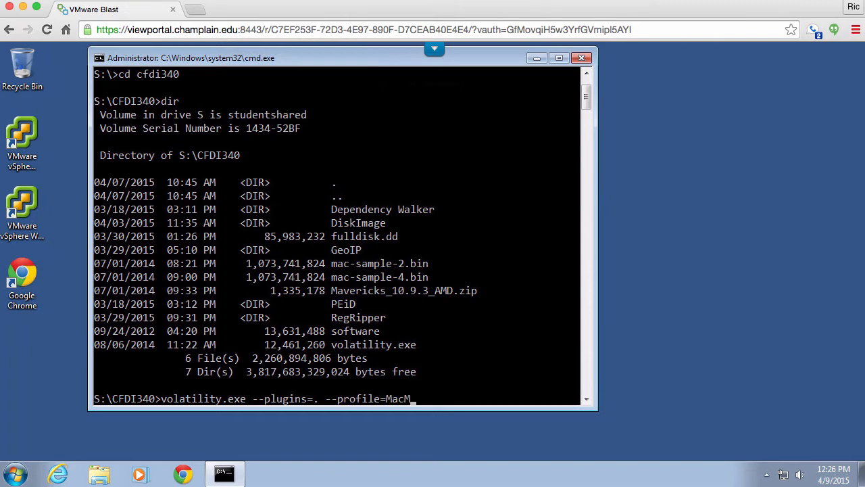
{"action": "type", "text": "a"}
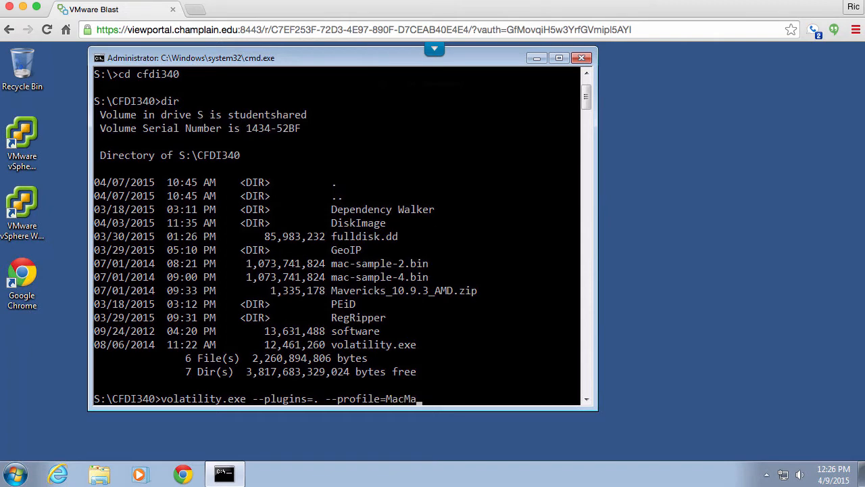
{"action": "type", "text": "veri"}
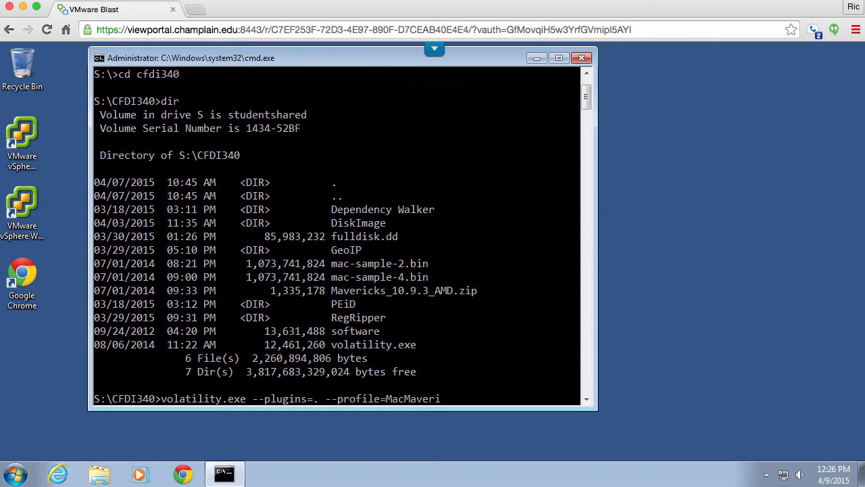
{"action": "type", "text": "cks_10"}
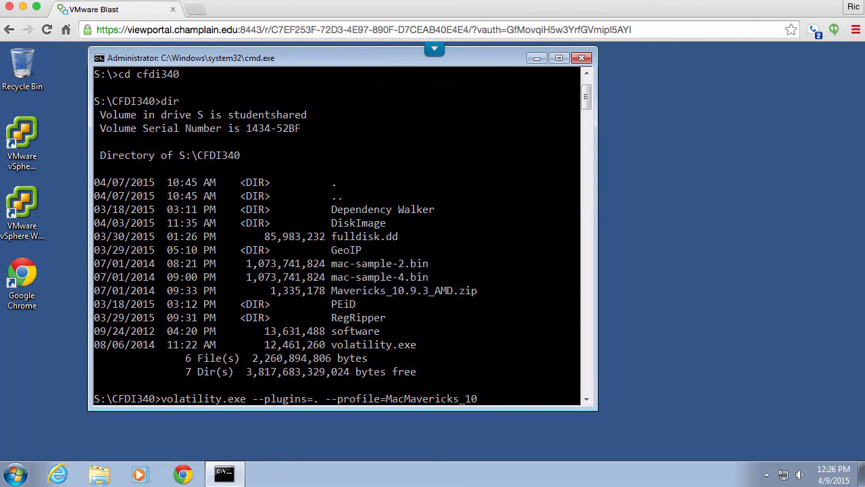
{"action": "type", "text": "_9"}
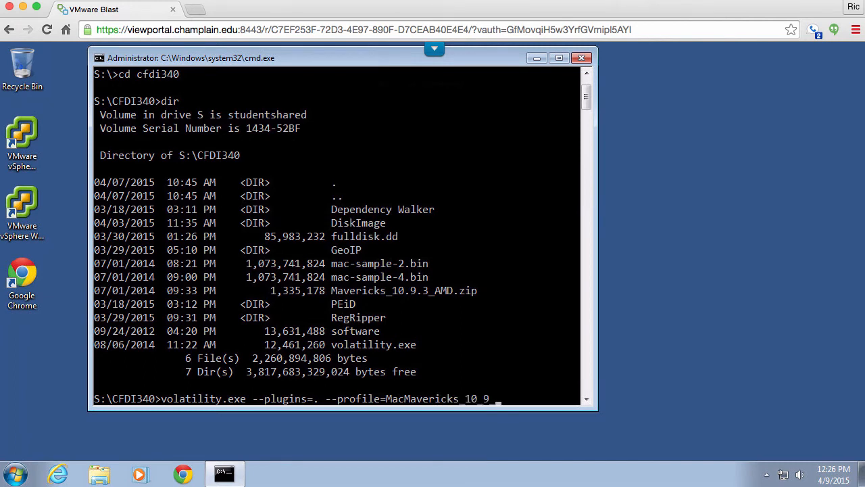
{"action": "type", "text": "3"}
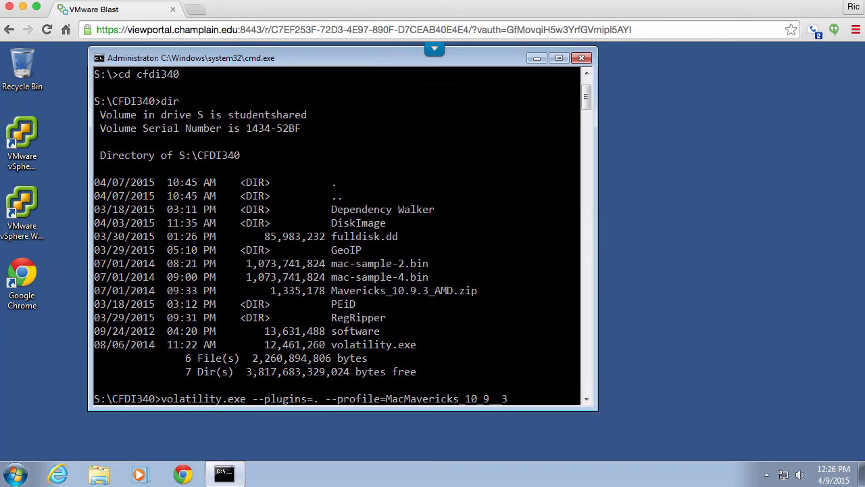
Step: Complete the profile as MacMavericks_10_9_3_AMDx86 with mac-sample-2.bin and mac_version
{"action": "key", "text": "Backspace"}
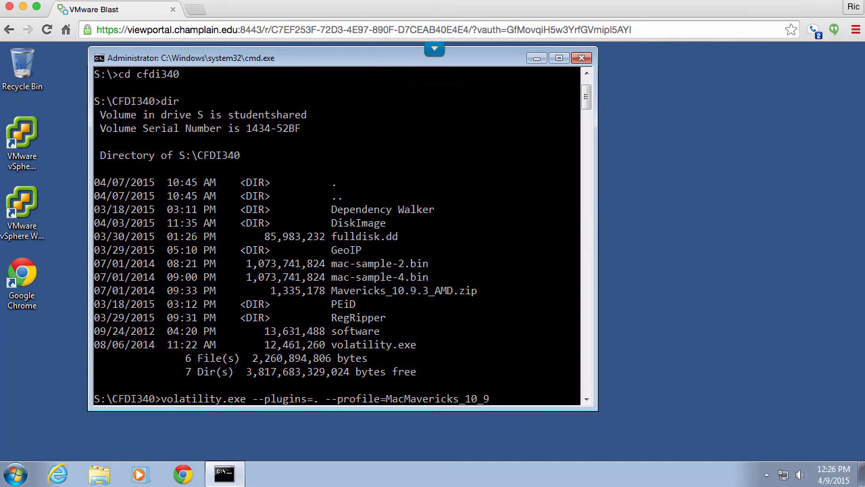
{"action": "type", "text": "3"}
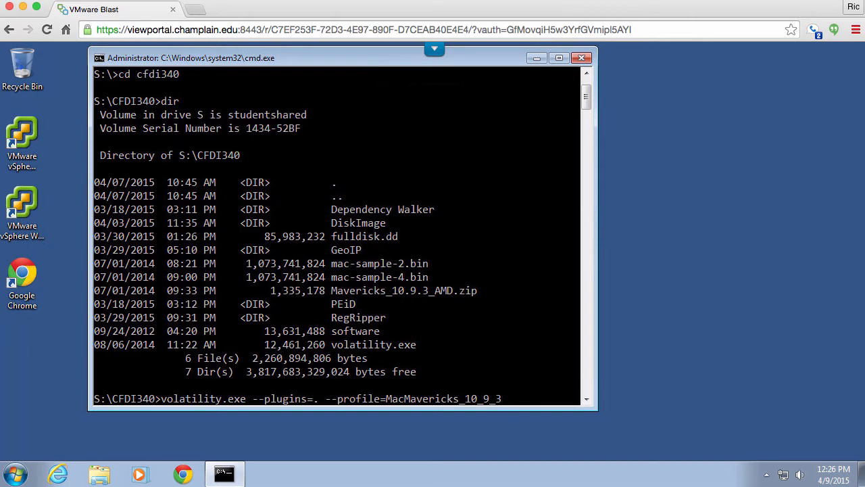
{"action": "type", "text": "_AM"}
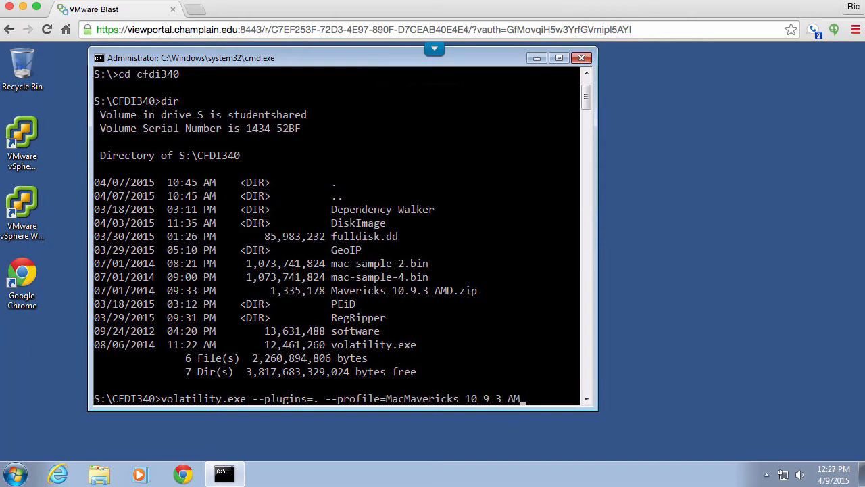
{"action": "type", "text": "D"}
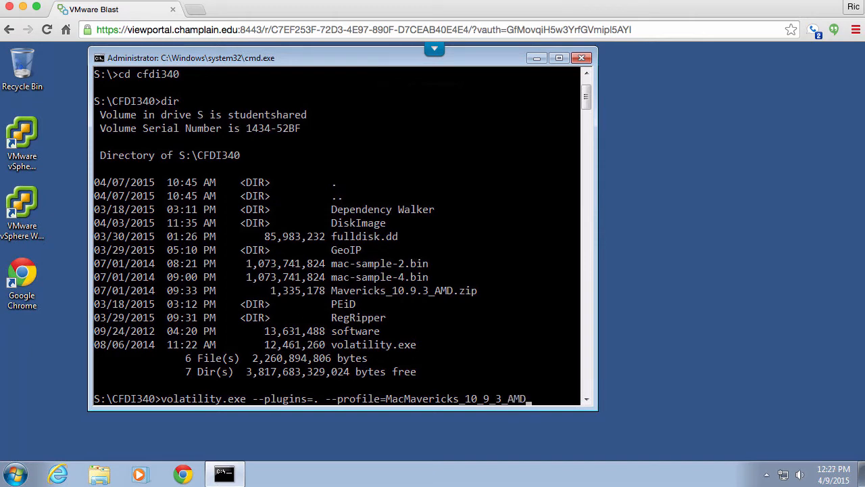
{"action": "type", "text": "x86"}
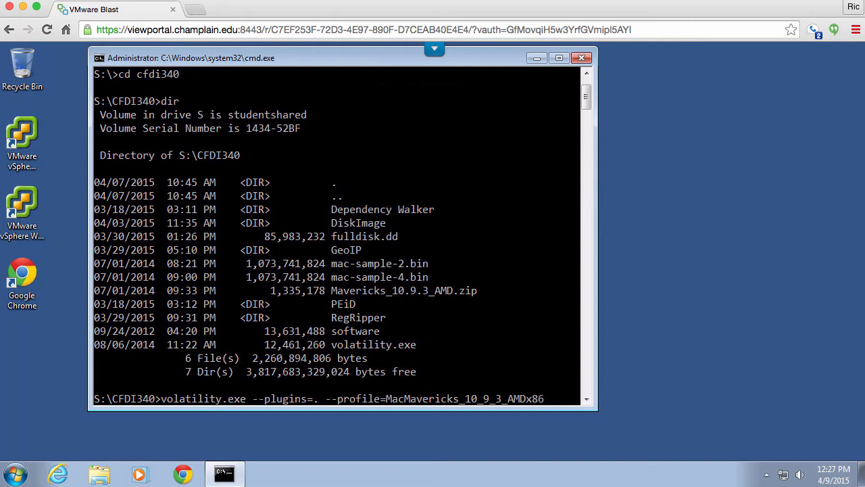
{"action": "type", "text": "-f mac-sample-2.bin"}
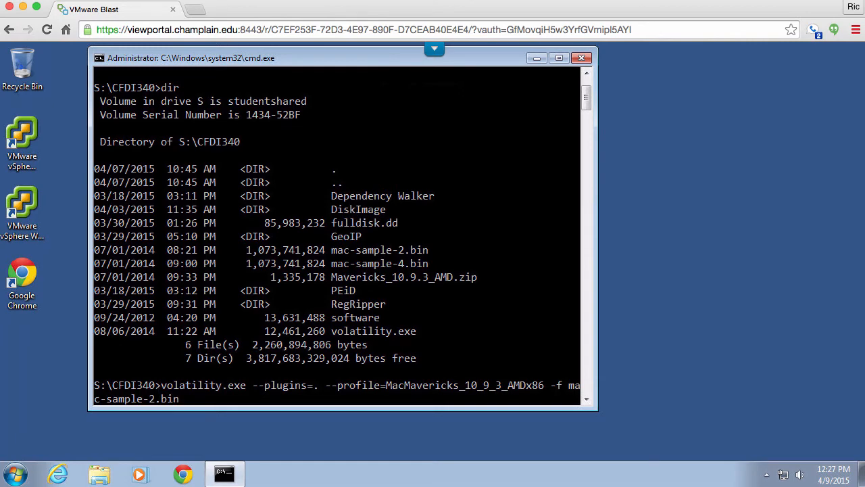
{"action": "type", "text": "mac"}
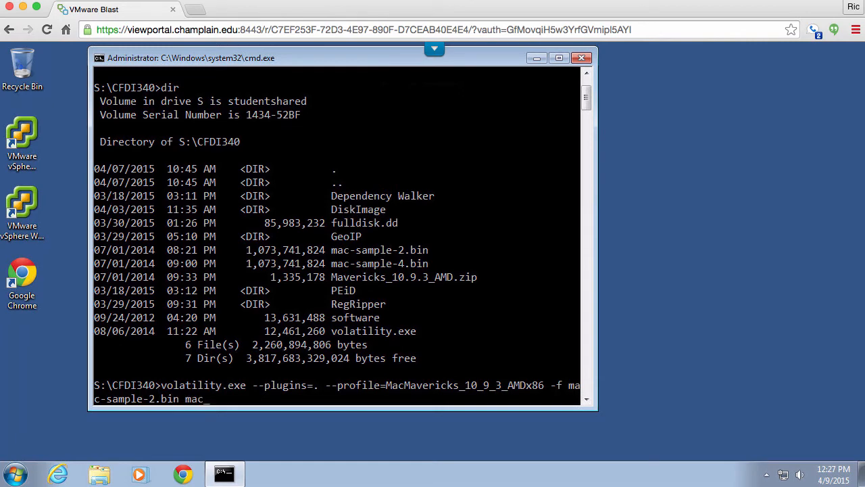
{"action": "type", "text": "version"}
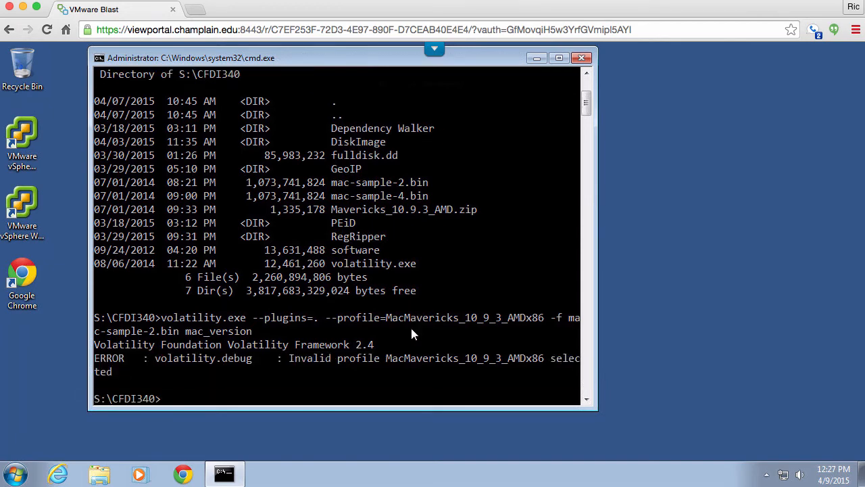
{"action": "mouse_move", "coordinate": [407, 355]}
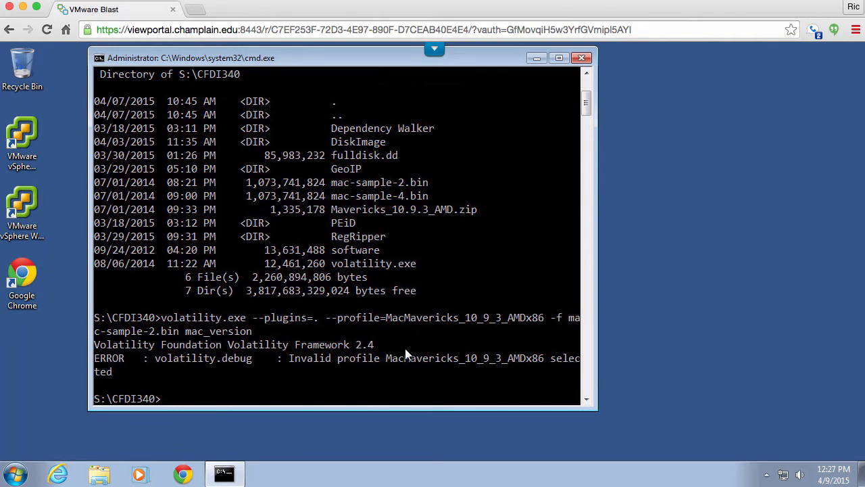
{"action": "mouse_move", "coordinate": [514, 298]}
{"action": "type", "text": "volatility.exe --plugins=. --profile=MacMavericks_10_9_3_AMDx64 -f mac-sample-2.bin mac_version"}
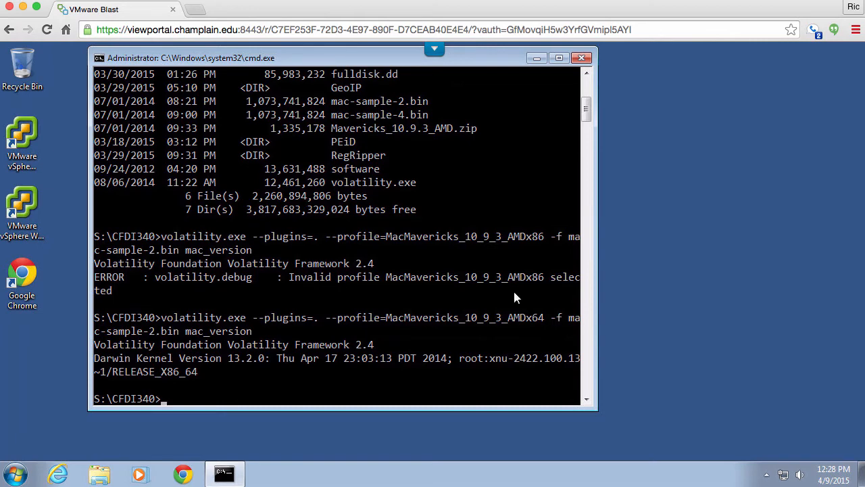
{"action": "mouse_move", "coordinate": [270, 374]}
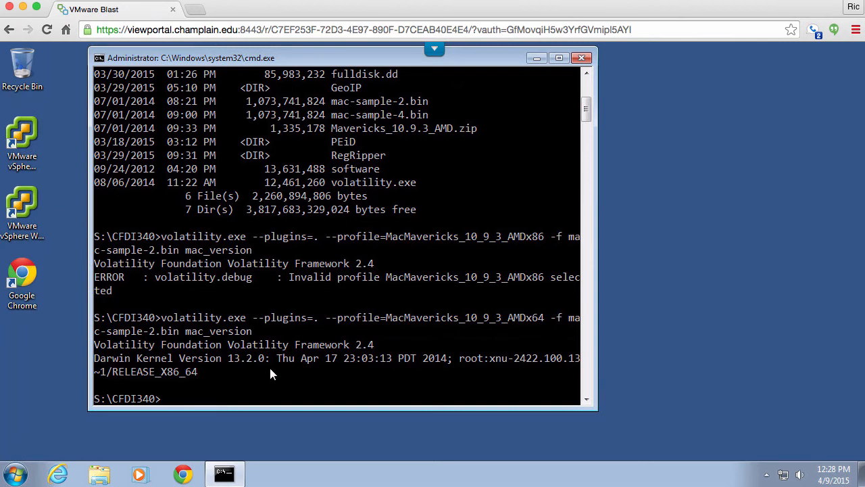
Step: Run volatility.exe -h to print Volatility's help and plugin list
{"action": "type", "text": "volatility.exe"}
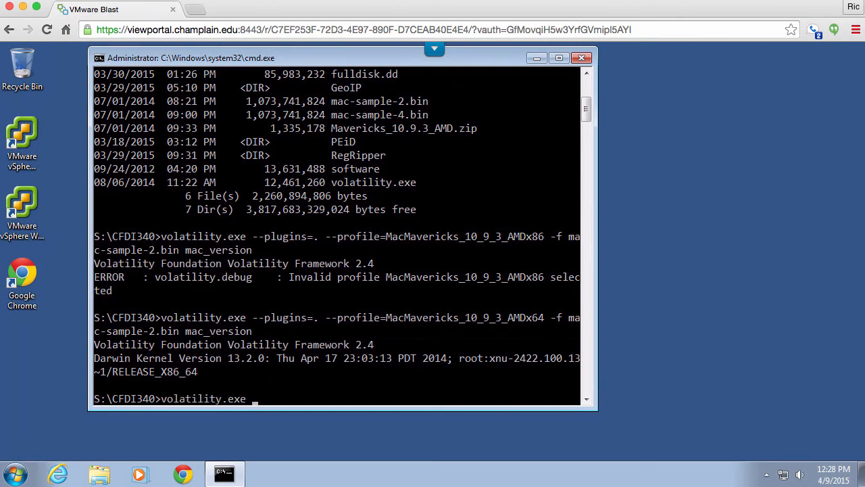
{"action": "type", "text": "--"}
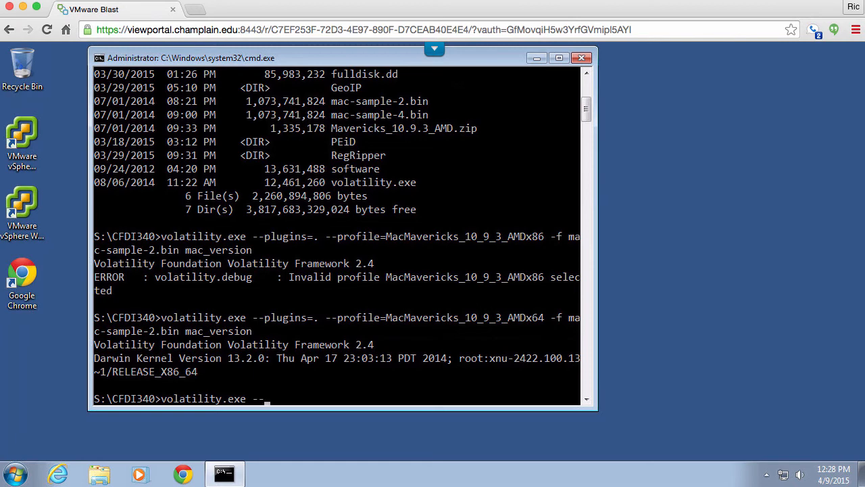
{"action": "type", "text": "in"}
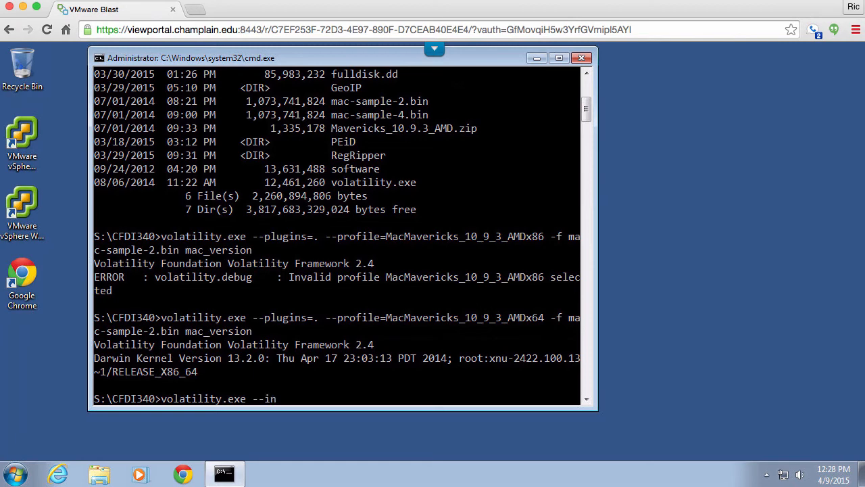
{"action": "key", "text": "Backspace"}
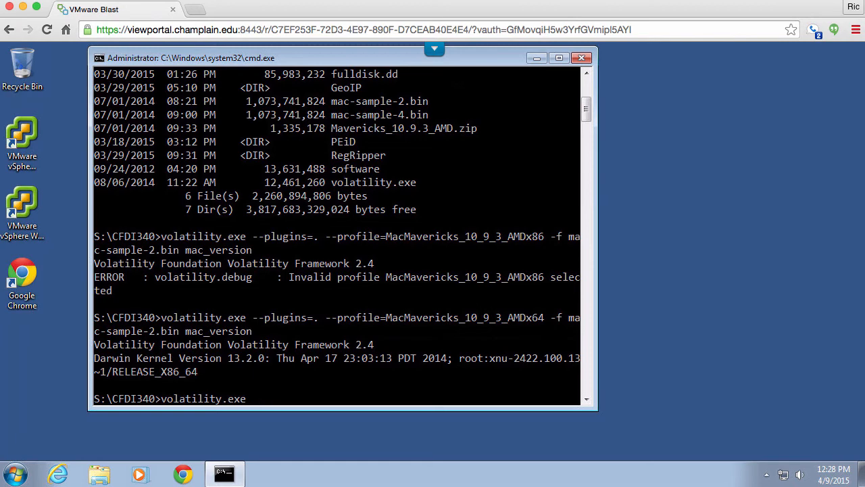
{"action": "type", "text": "-h"}
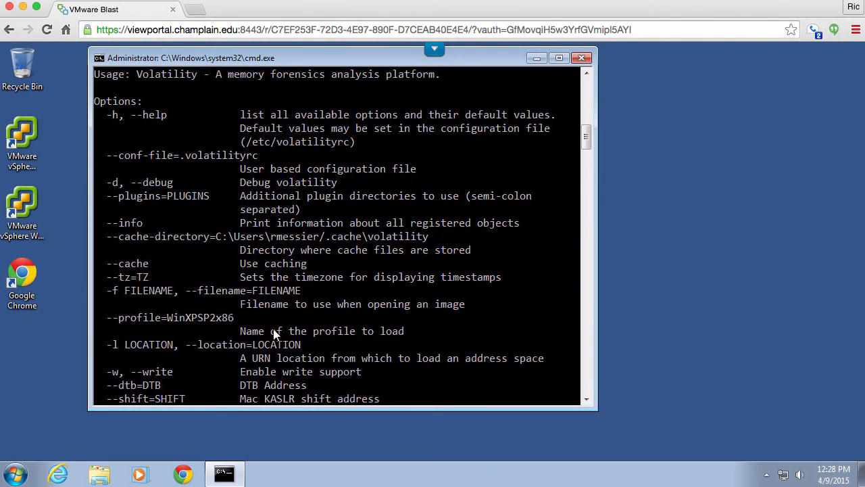
Step: Type volatility.exe --info | findstr "mac" without running it
{"action": "type", "text": "volatility.exe --"}
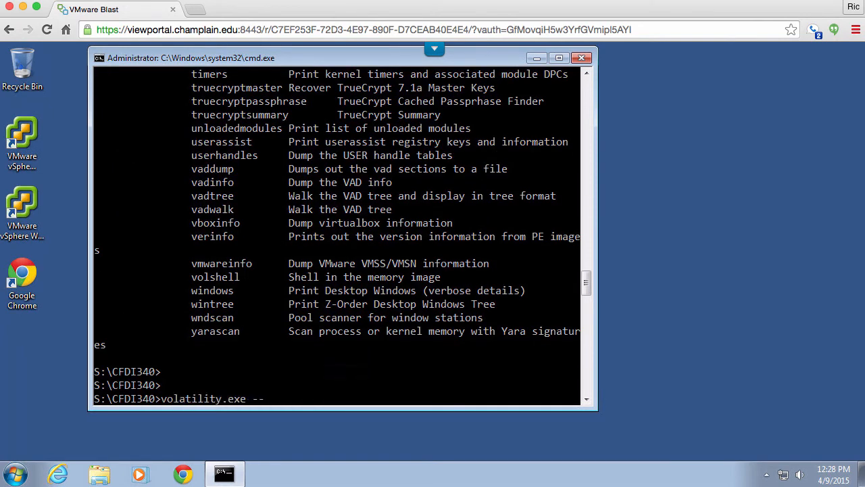
{"action": "type", "text": "info |"}
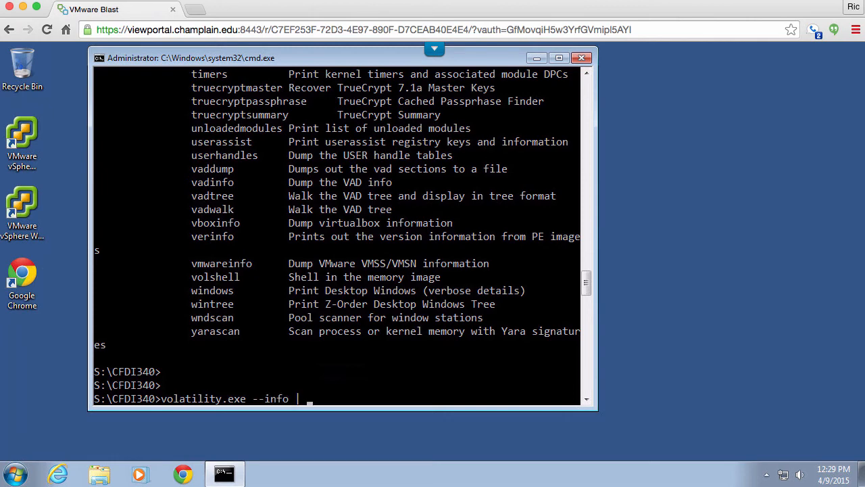
{"action": "type", "text": "fin"}
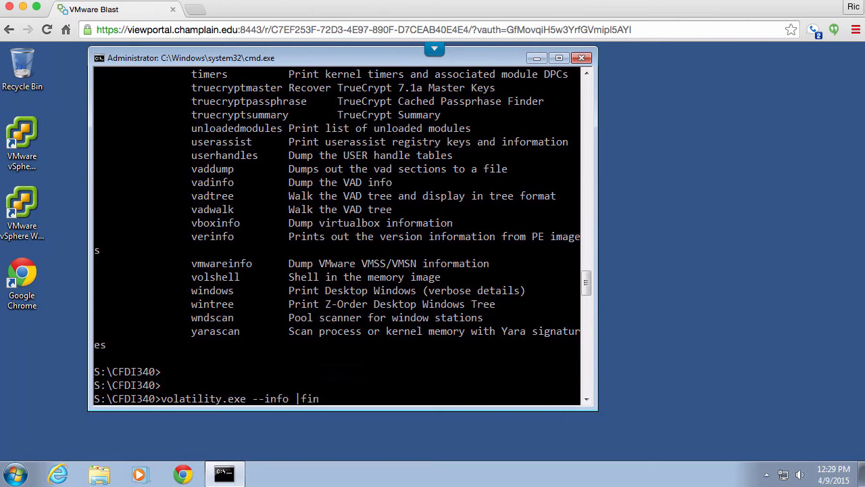
{"action": "type", "text": "dstr"}
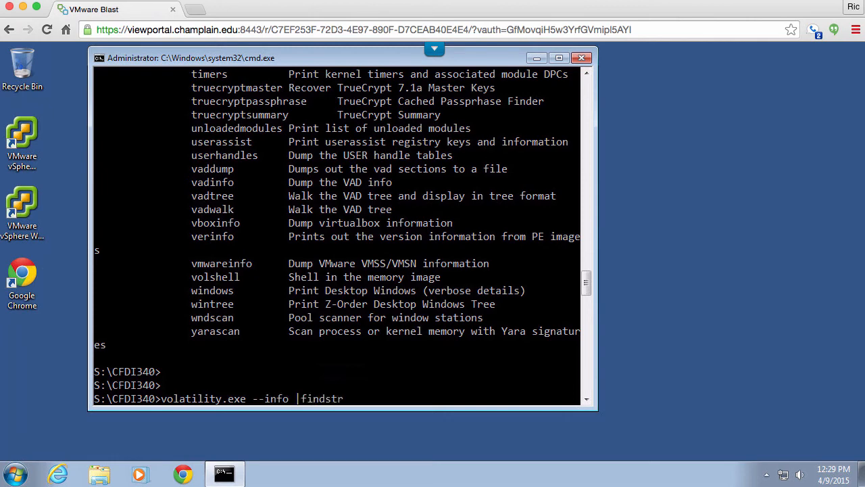
{"action": "type", "text": "\"mac\""}
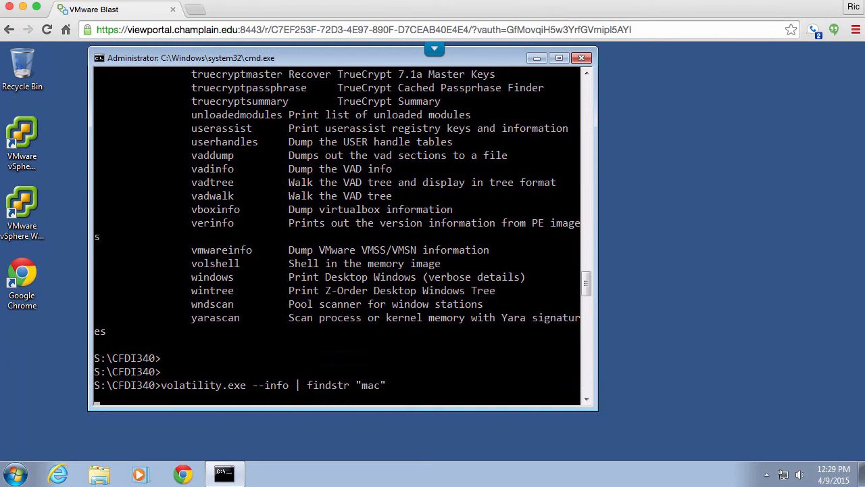
Step: Run the mac filter and scroll the mac_ plugins, including mac_netstat and mac_version
{"action": "key", "text": "enter"}
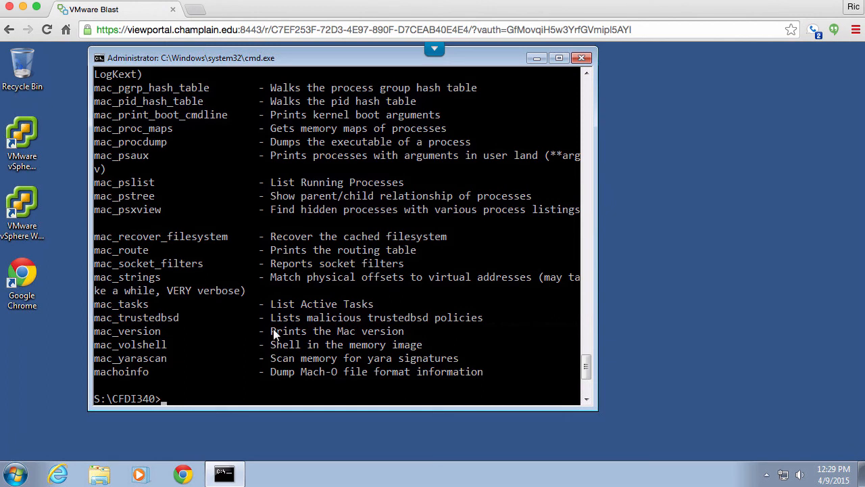
{"action": "mouse_move", "coordinate": [250, 312]}
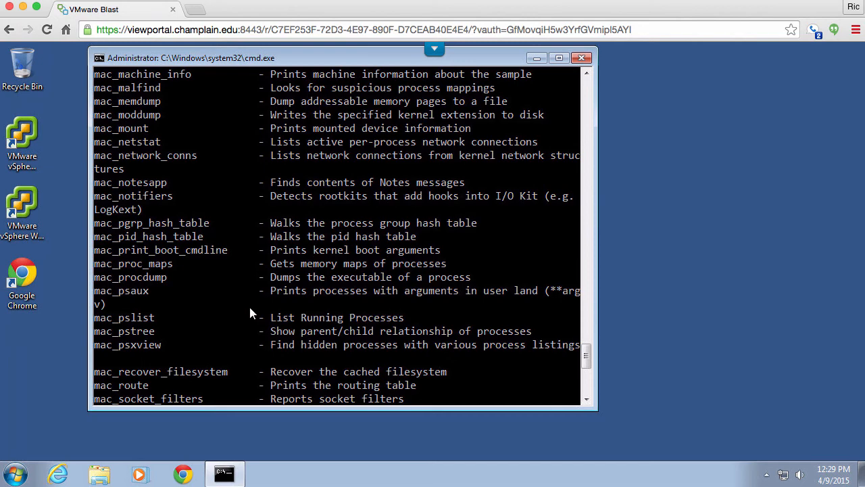
{"action": "mouse_move", "coordinate": [100, 201]}
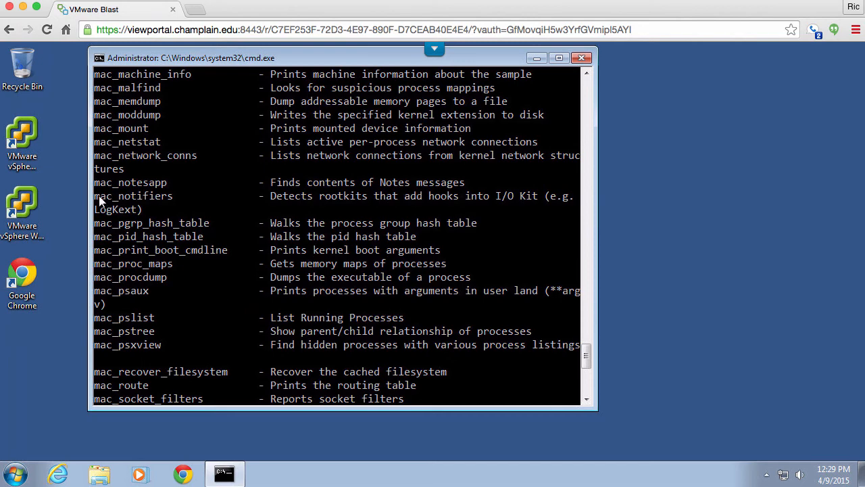
{"action": "mouse_move", "coordinate": [122, 146]}
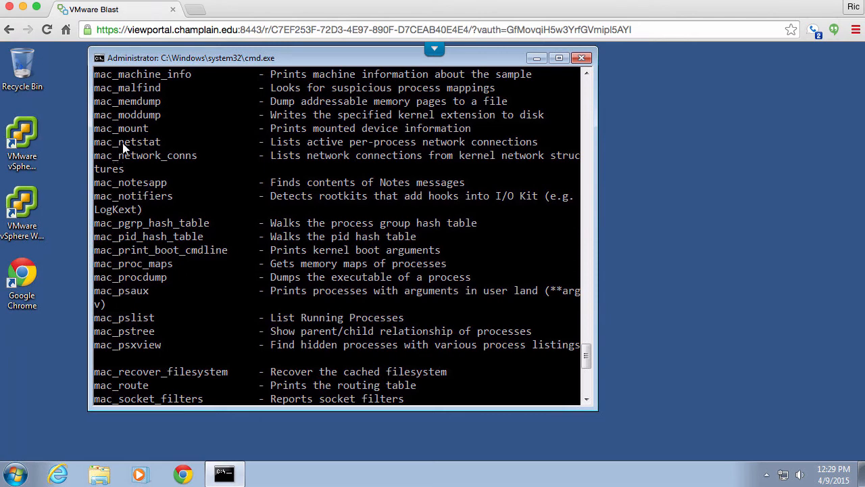
{"action": "mouse_move", "coordinate": [289, 147]}
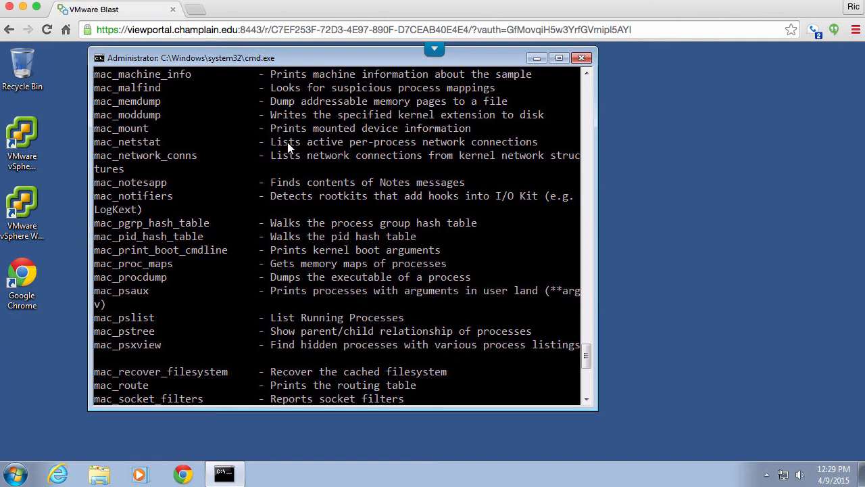
{"action": "scroll", "scroll_direction": "down", "scroll_amount": 3}
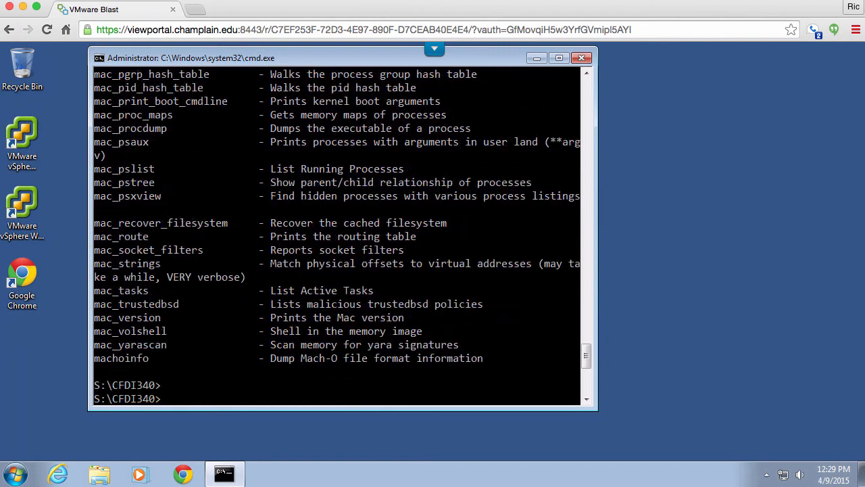
Step: Run mac_netstat on mac-sample-2.bin with MacMavericks_10_9_3_AMDx64 and scroll the connections
{"action": "type", "text": "volatility.exe -h"}
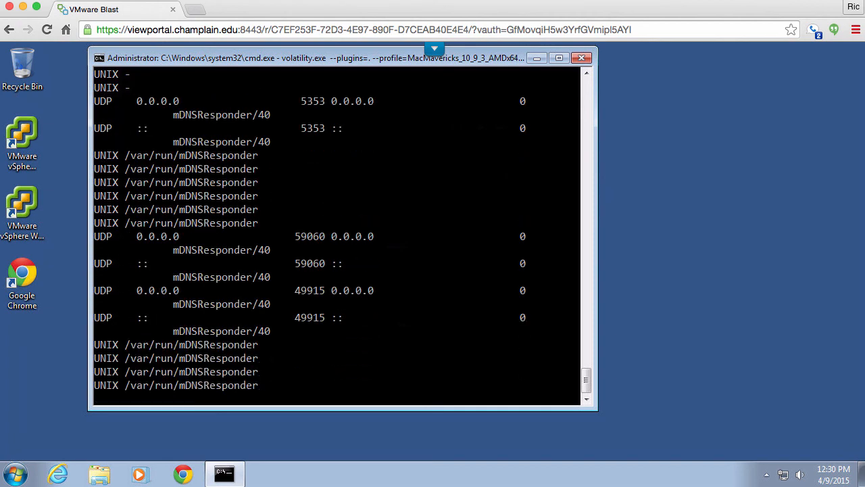
{"action": "scroll", "scroll_direction": "down", "scroll_amount": 3}
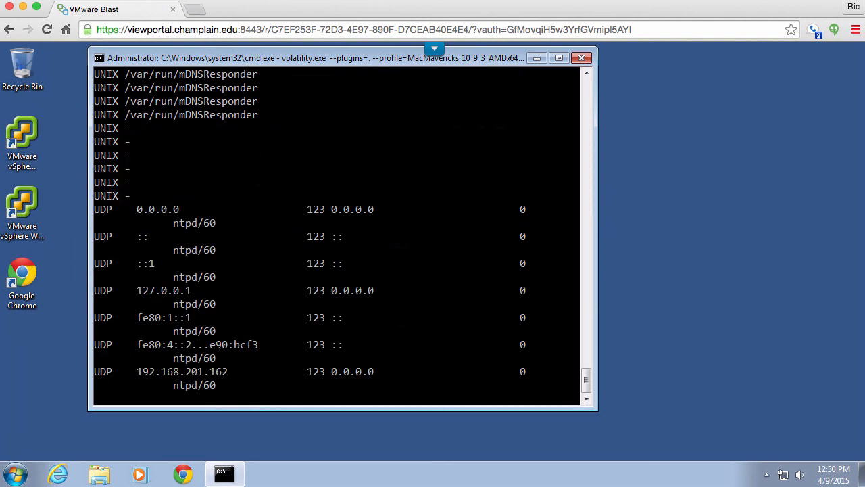
{"action": "scroll", "scroll_direction": "down", "scroll_amount": 3}
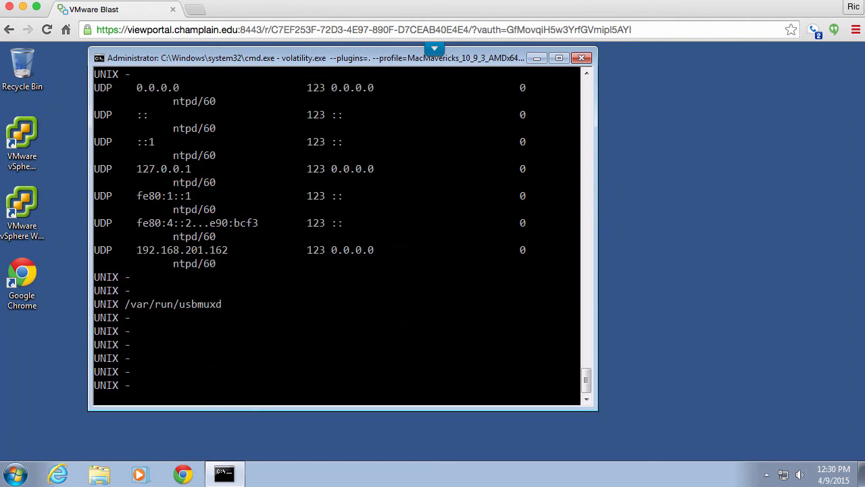
{"action": "scroll", "scroll_direction": "down", "scroll_amount": 3}
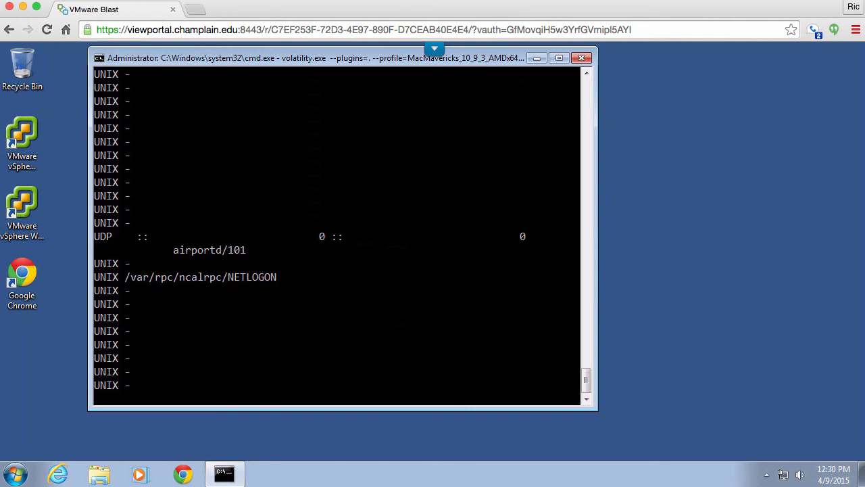
{"action": "scroll", "scroll_direction": "down", "scroll_amount": 3}
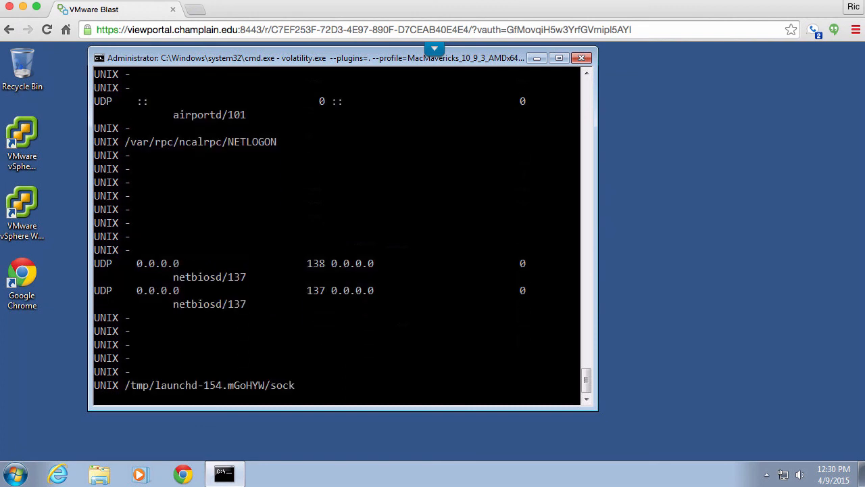